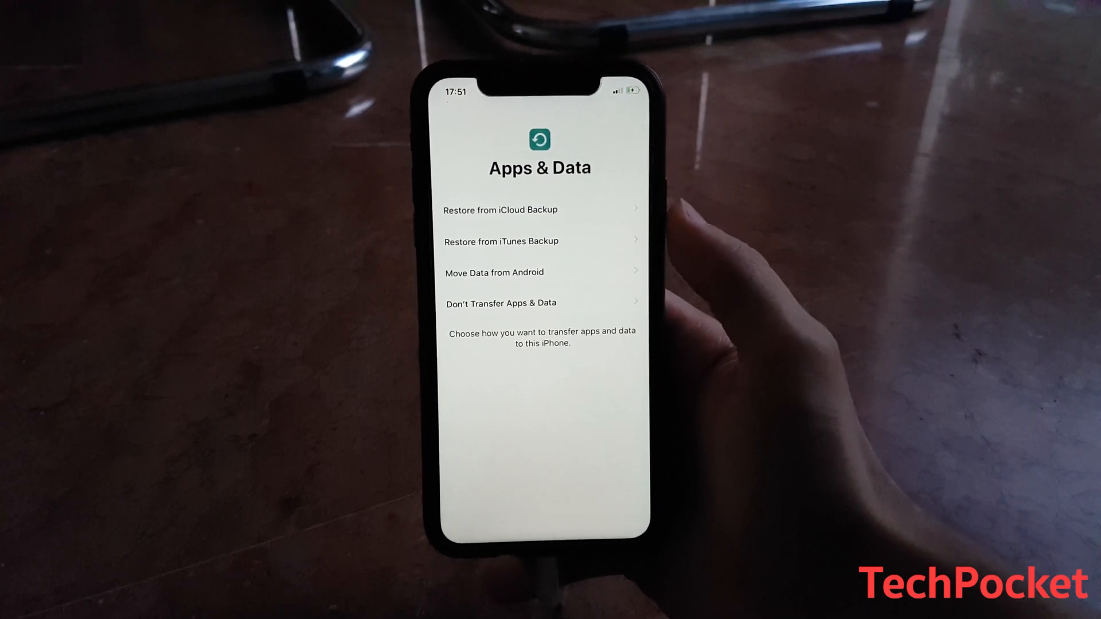
Choose Restore from iTunes Backup on the iPhone's Apps & Data screen
left_click(510, 238)
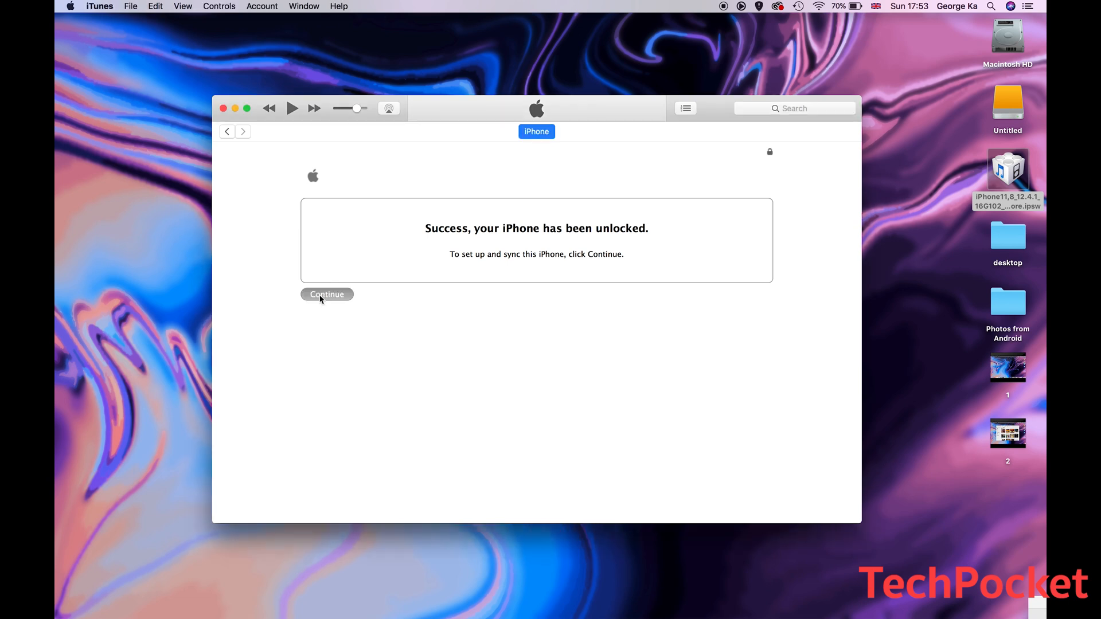
Try restoring from the Iphone XR backup and dismiss the software-too-old error
left_click(326, 294)
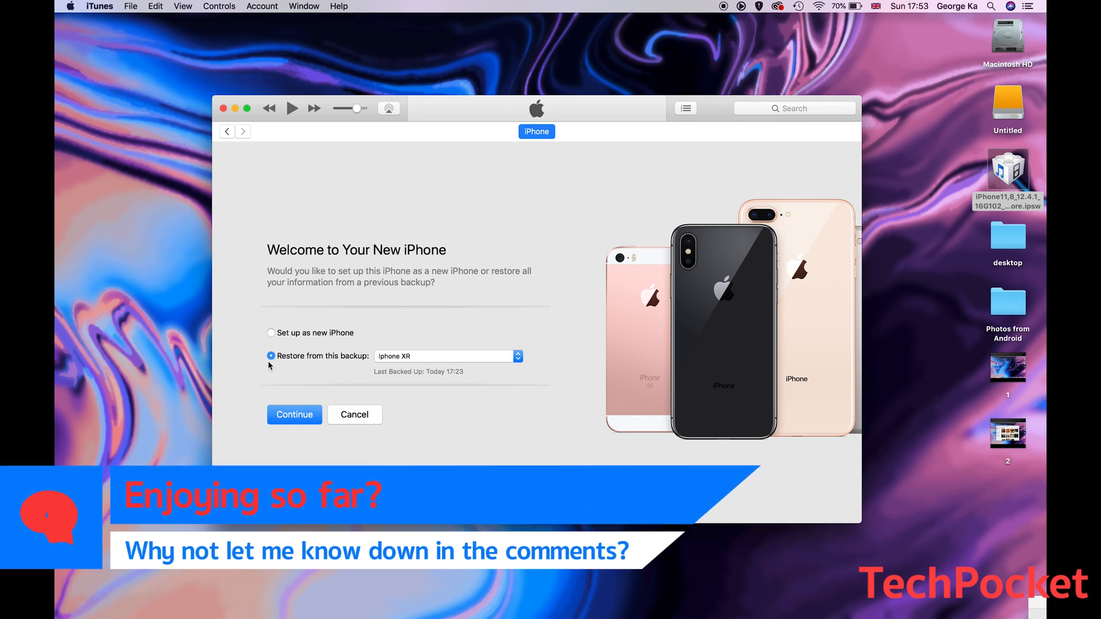
mouse_move(384, 373)
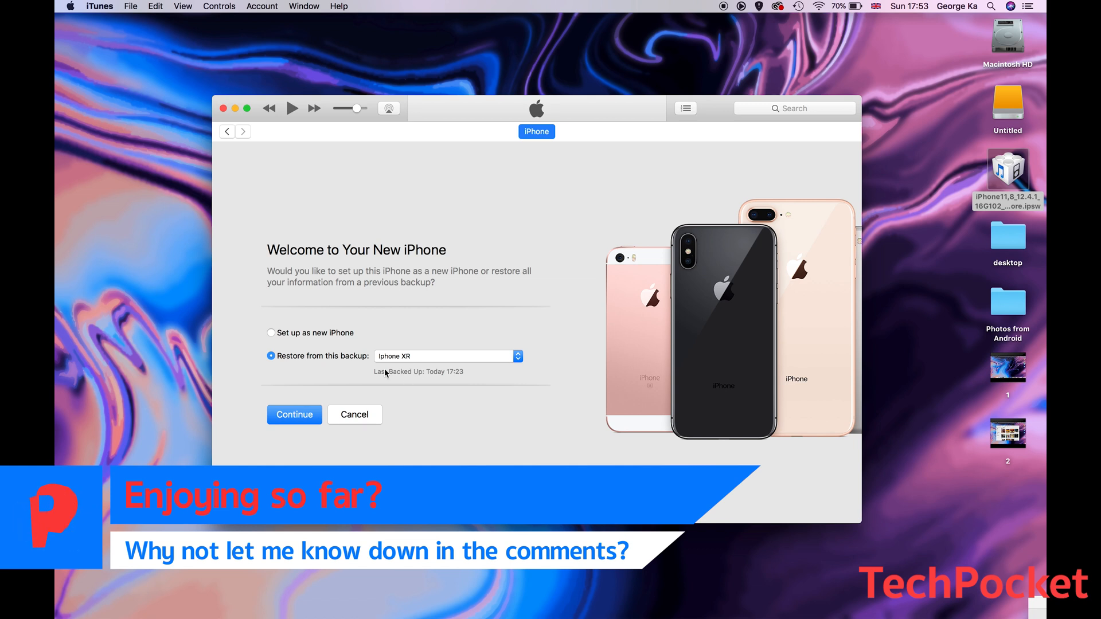
mouse_move(479, 367)
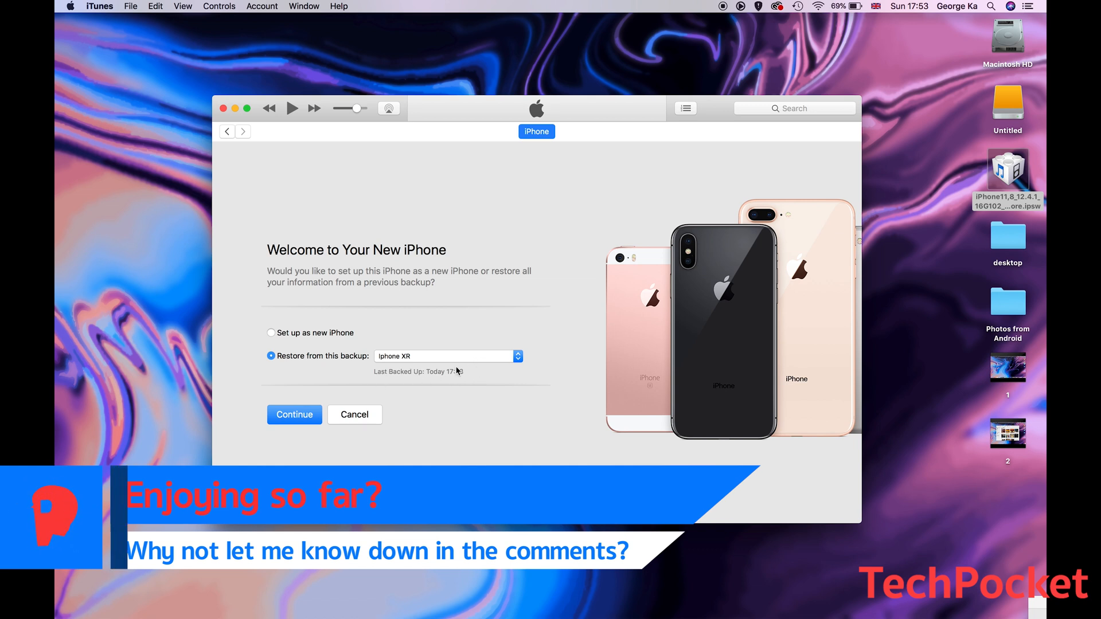
left_click(517, 356)
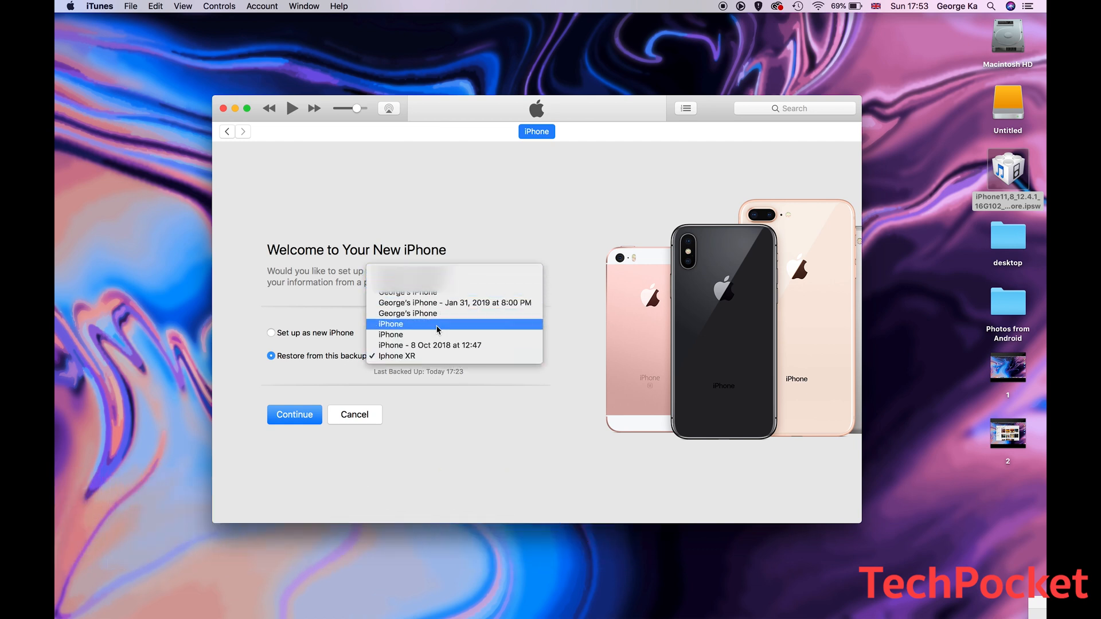
left_click(294, 414)
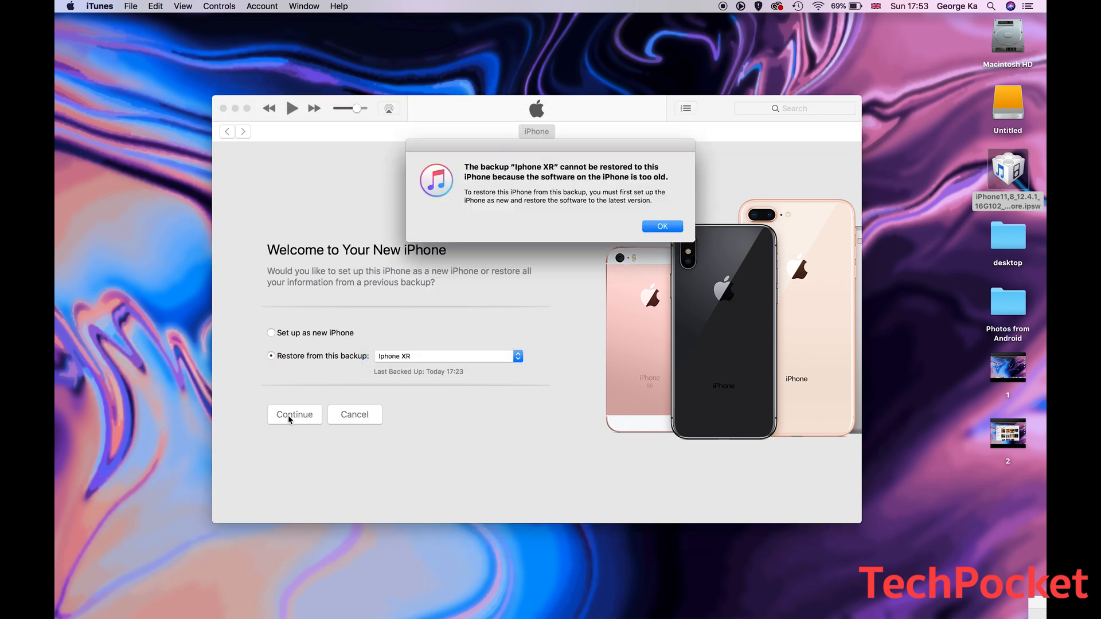
left_click(661, 226)
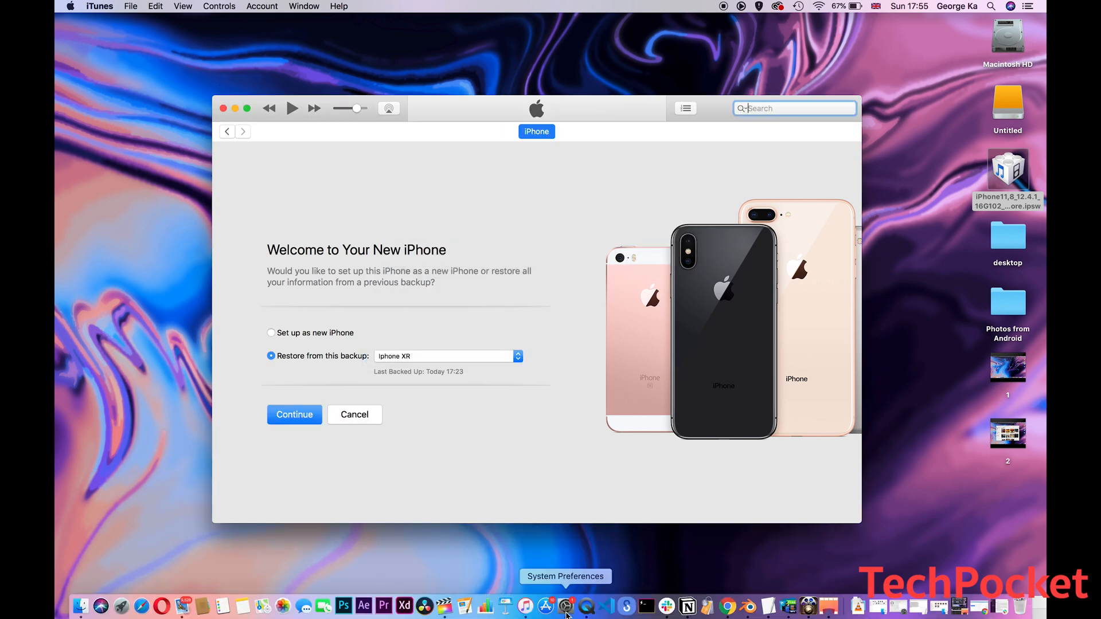
left_click(99, 6)
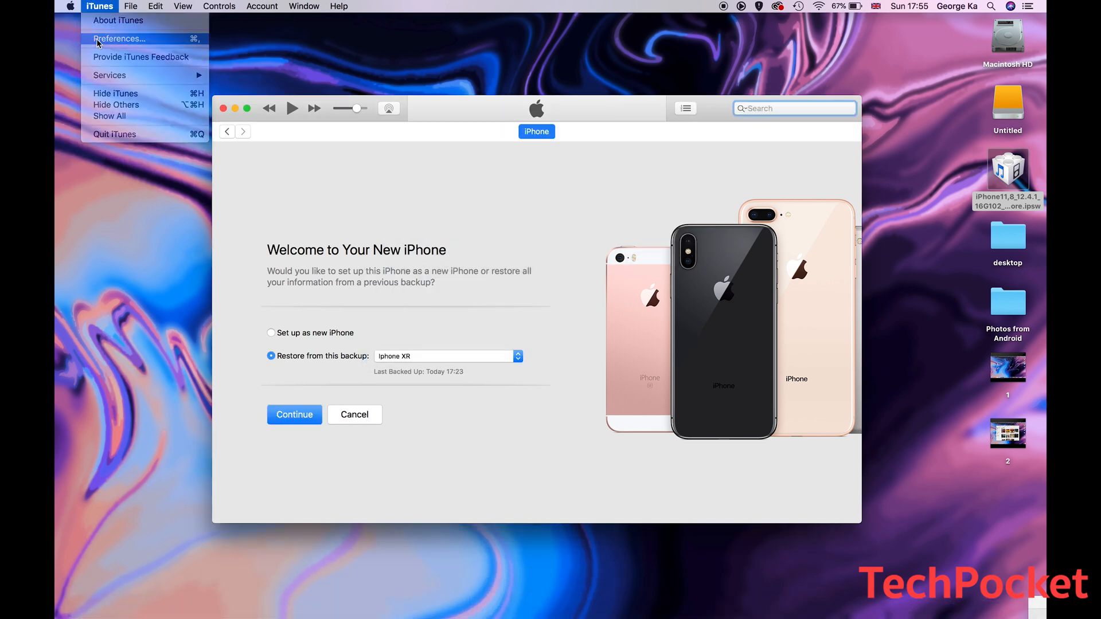
left_click(119, 39)
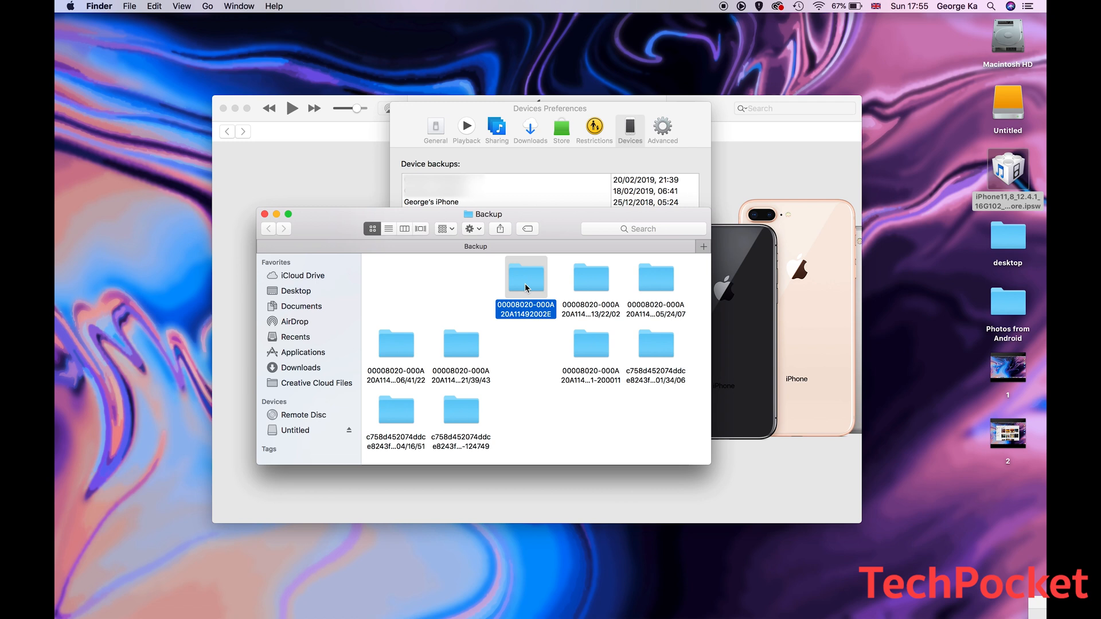
double_click(525, 276)
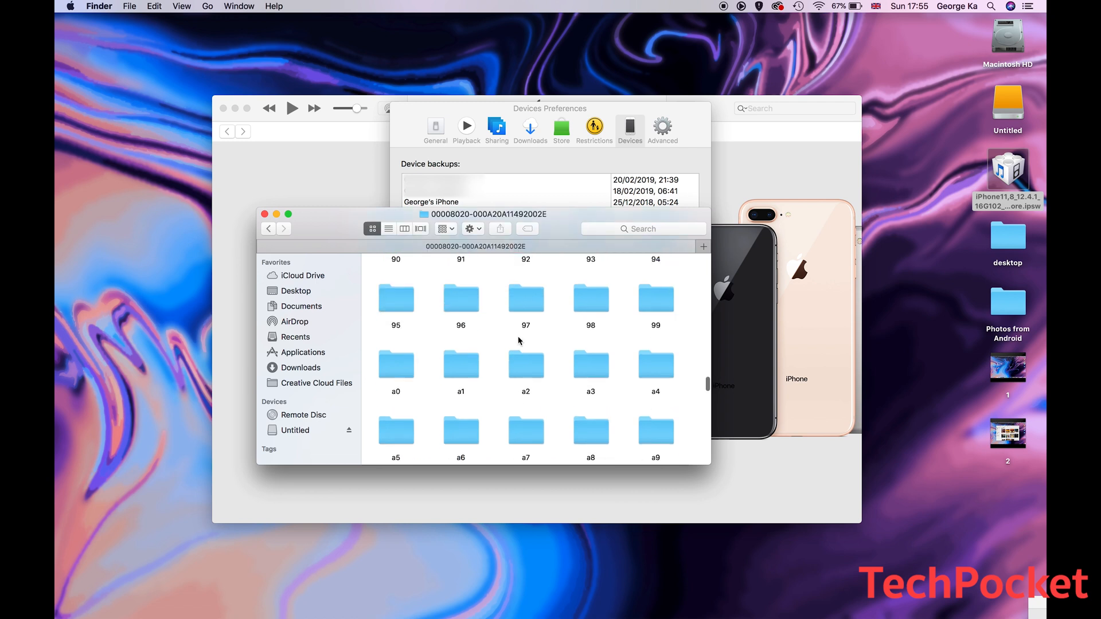
scroll("up", 3)
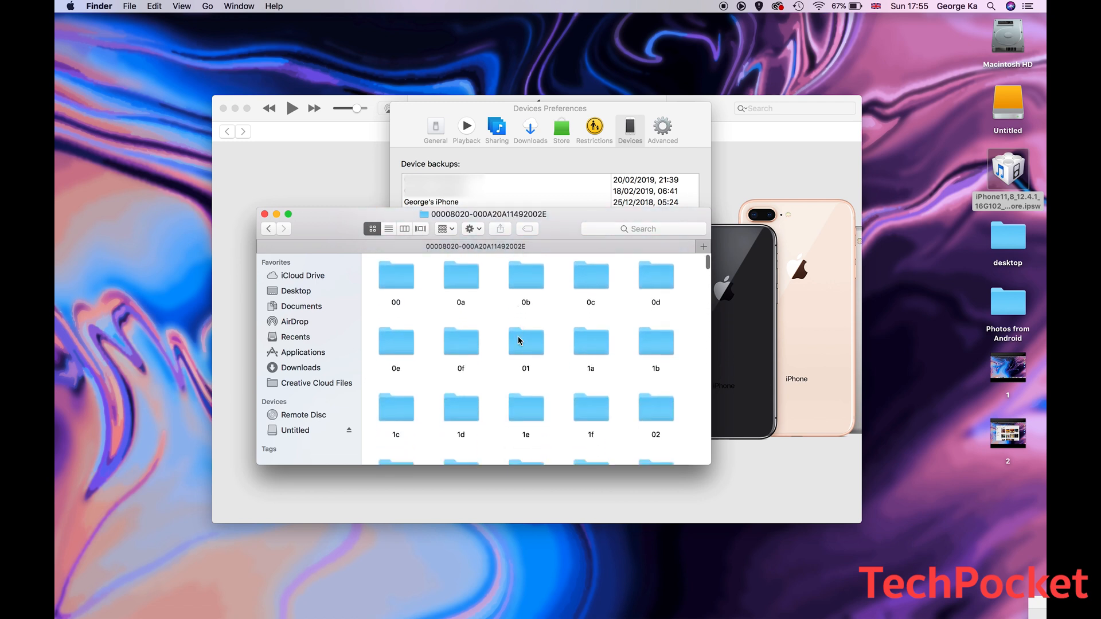
scroll("down", 3)
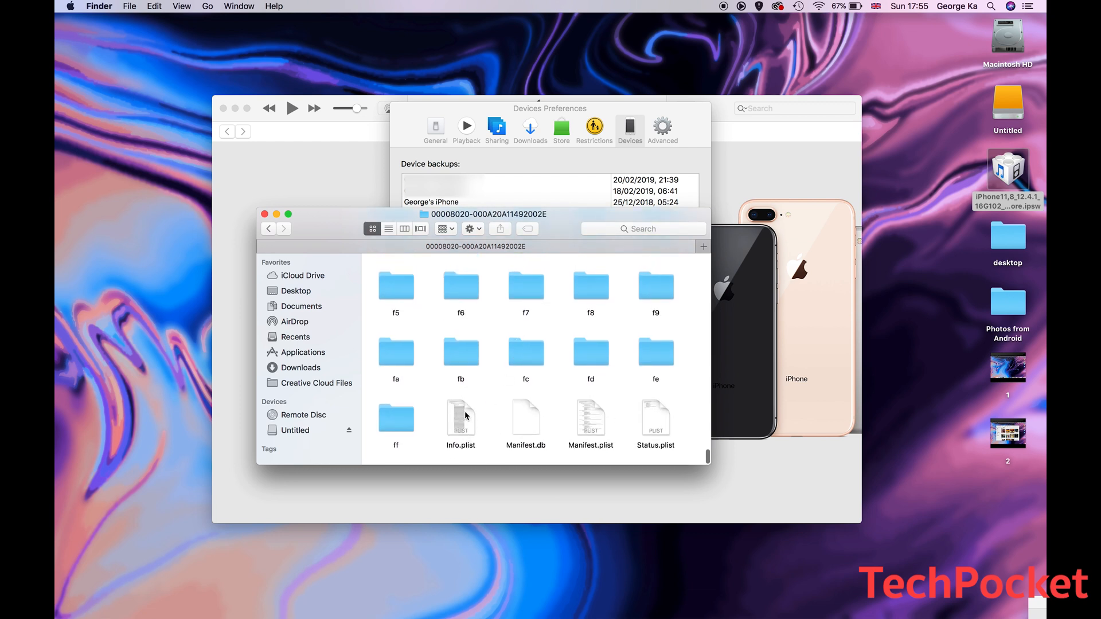
right_click(460, 418)
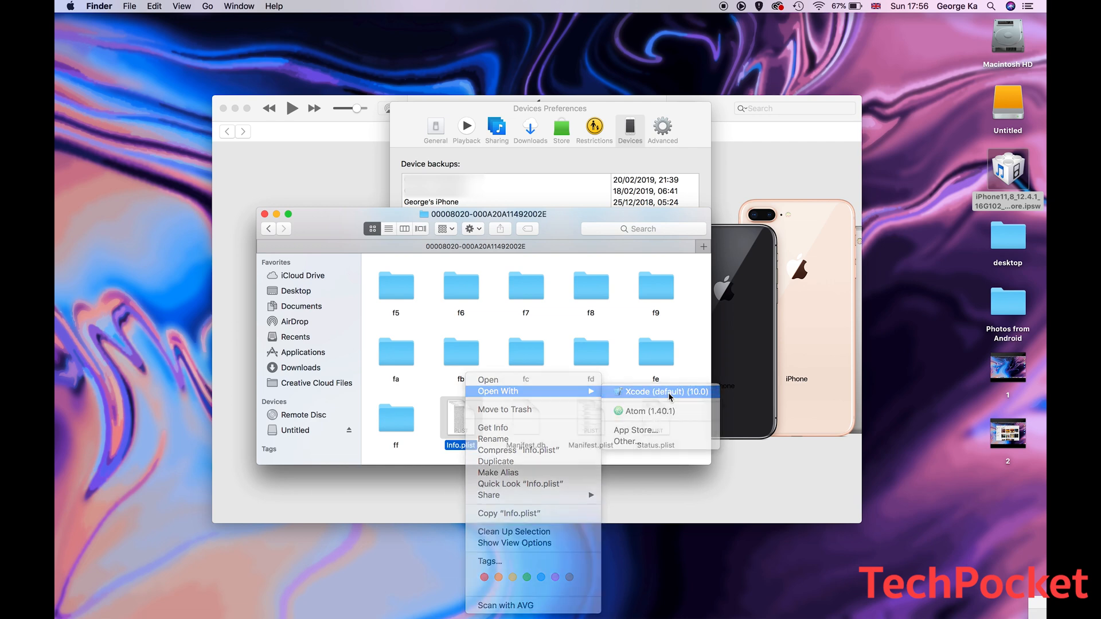
Open Info.plist in Xcode, set Product Version to 12.4, and close it
left_click(657, 392)
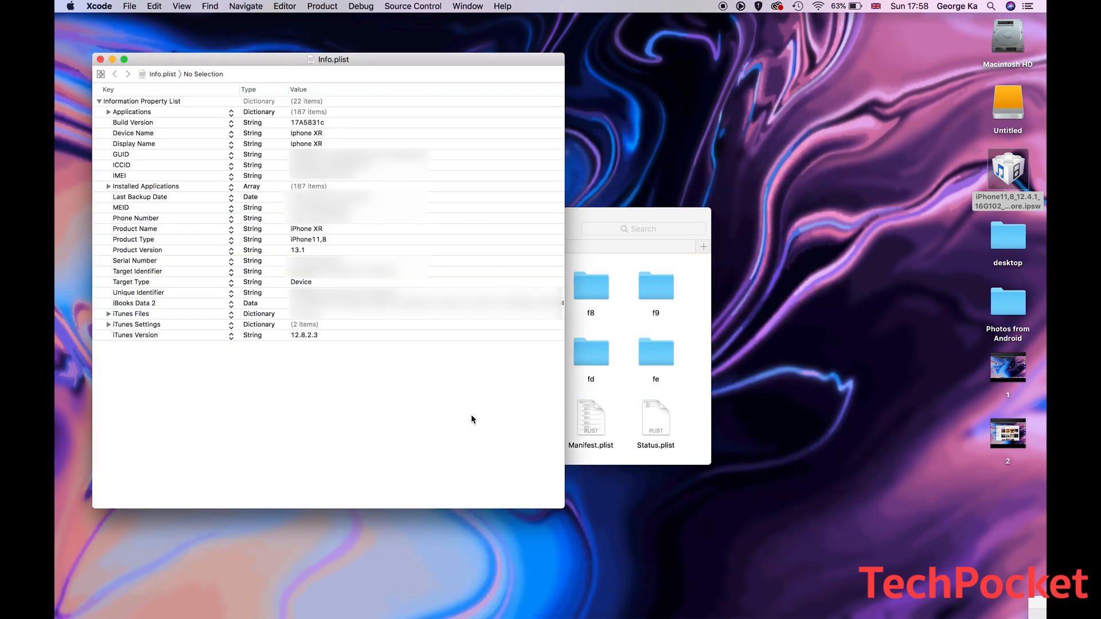
mouse_move(322, 379)
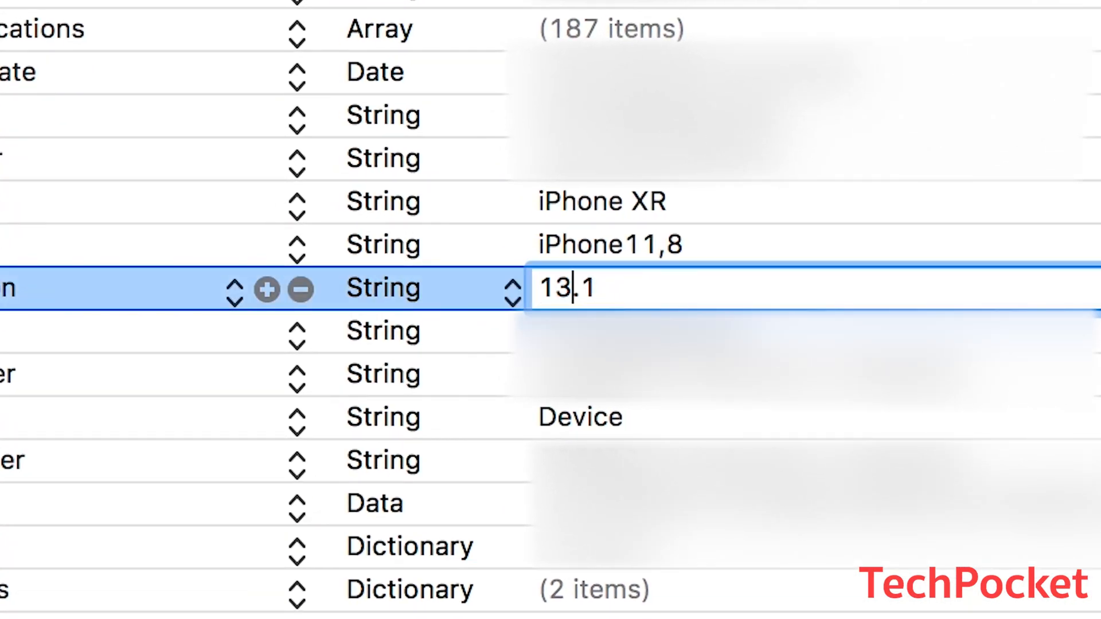
key("Backspace")
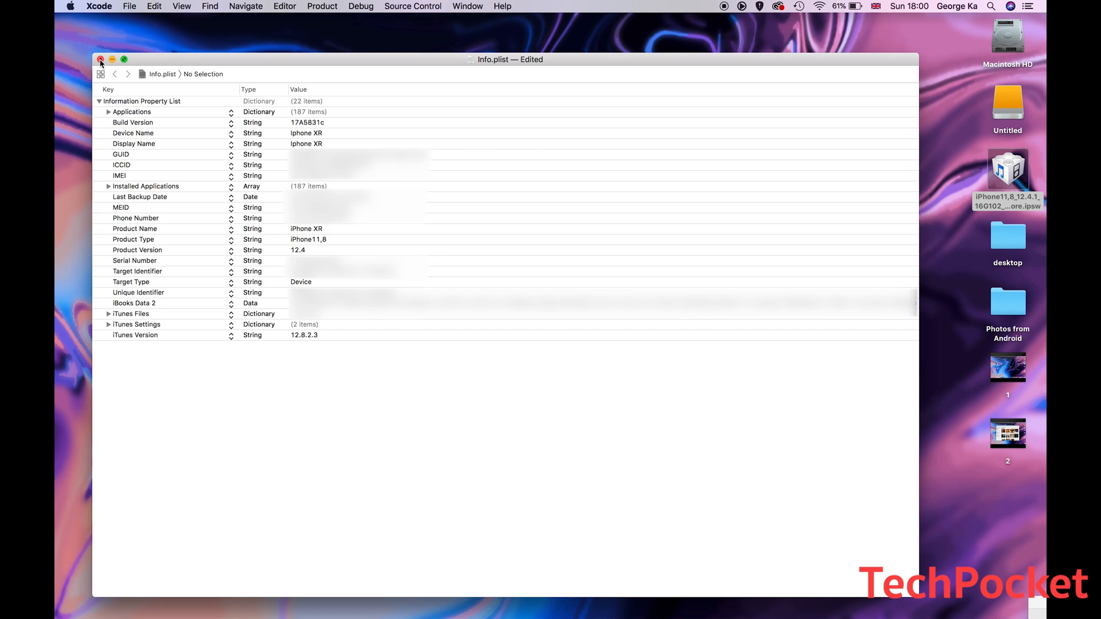
left_click(100, 59)
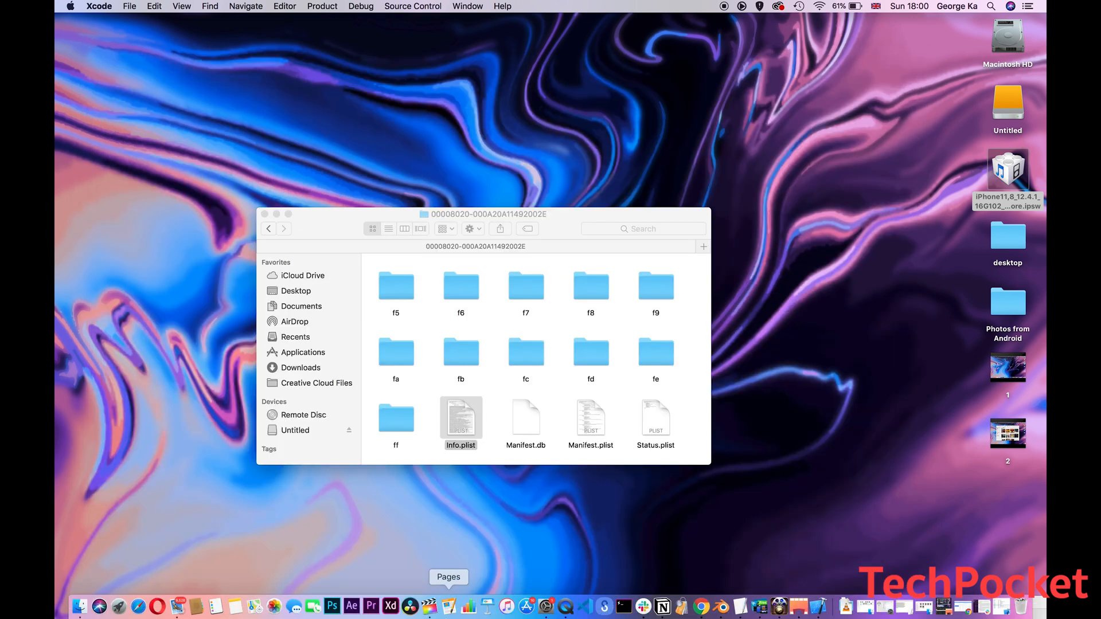
mouse_move(505, 606)
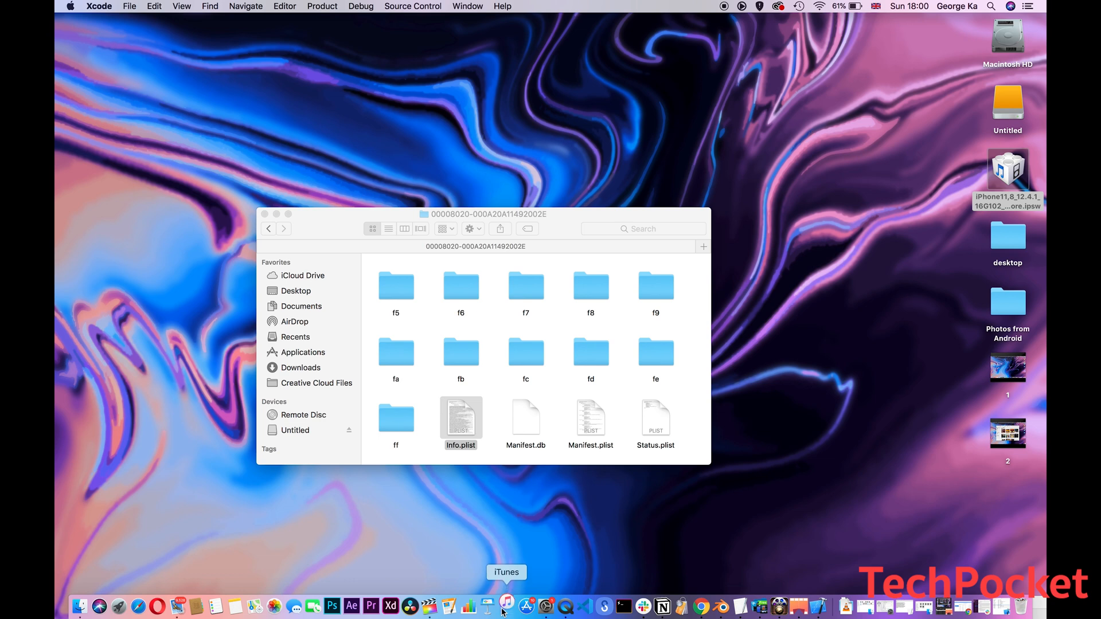
Back in iTunes, restore the iPhone from the Iphone XR backup
left_click(504, 606)
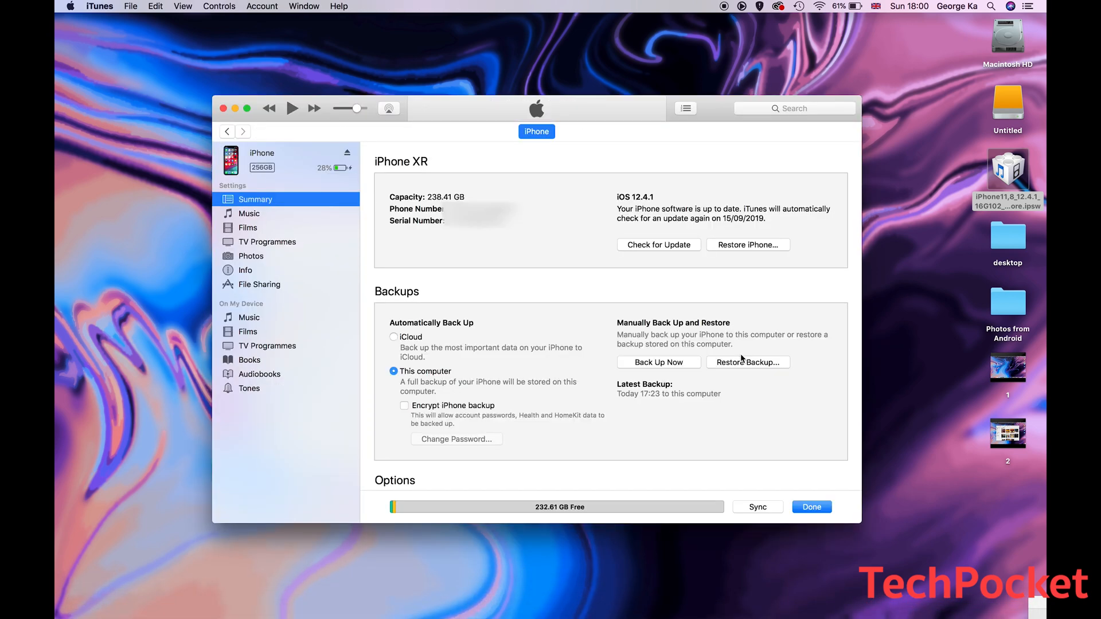
left_click(747, 362)
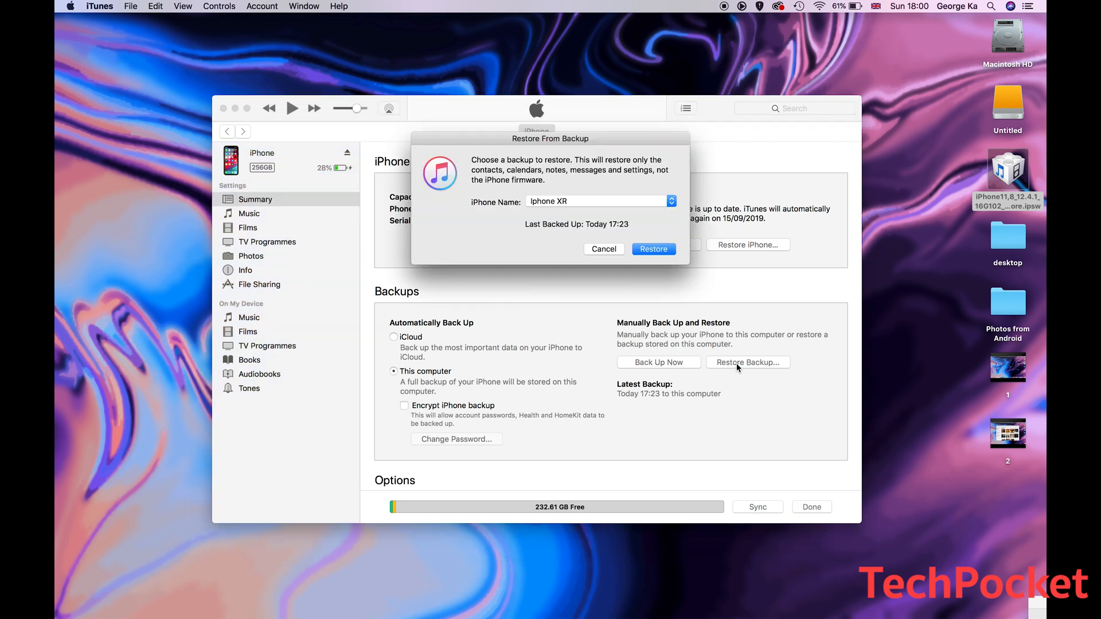
mouse_move(652, 248)
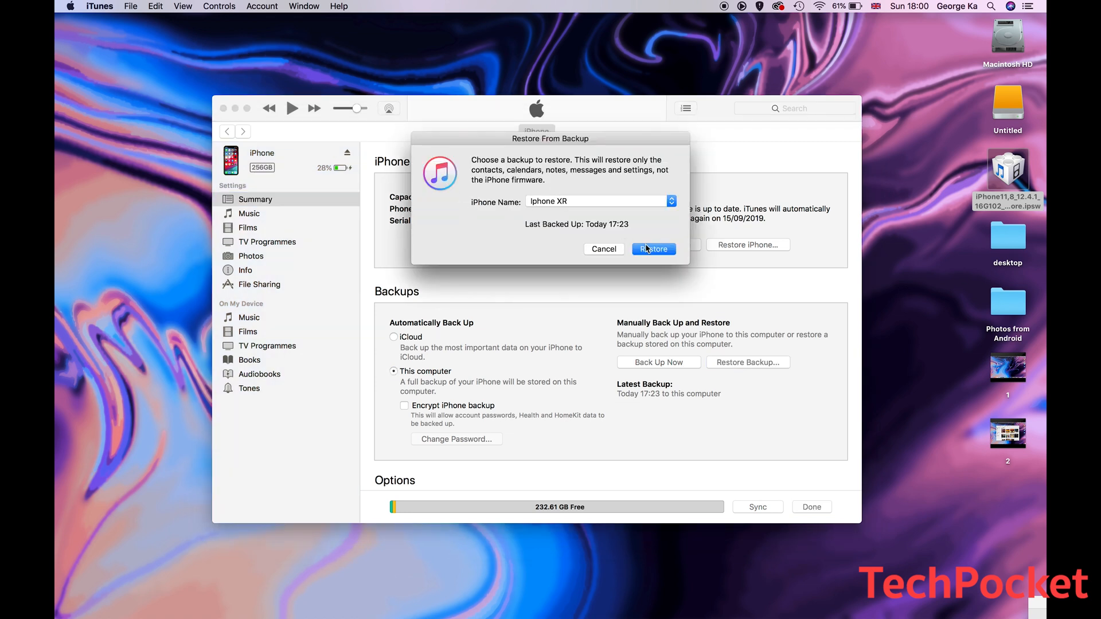
left_click(653, 248)
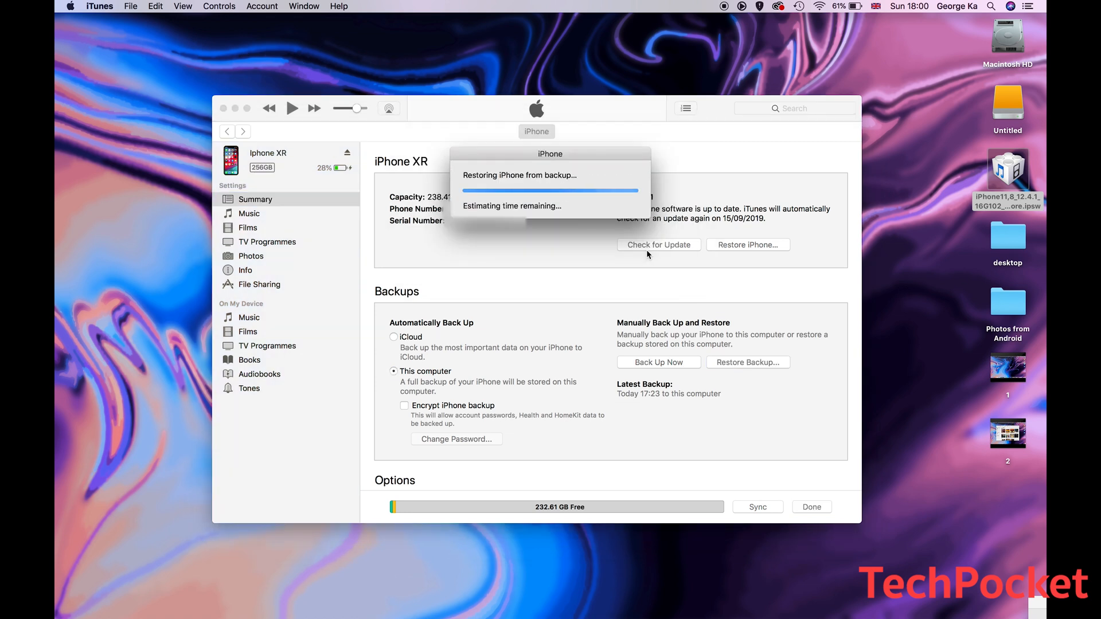